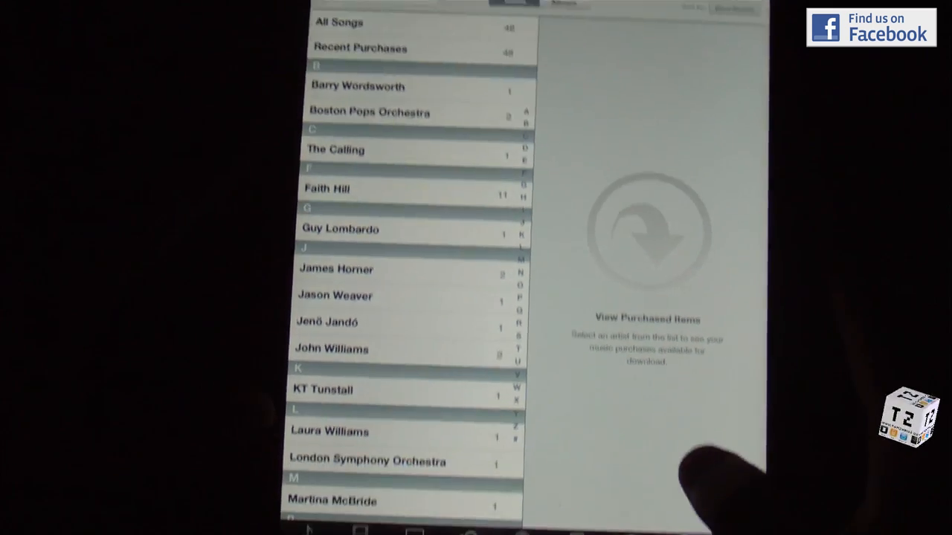
# Open KT Tunstall's purchased music in the Purchased list to download it.
pyautogui.scroll(3)
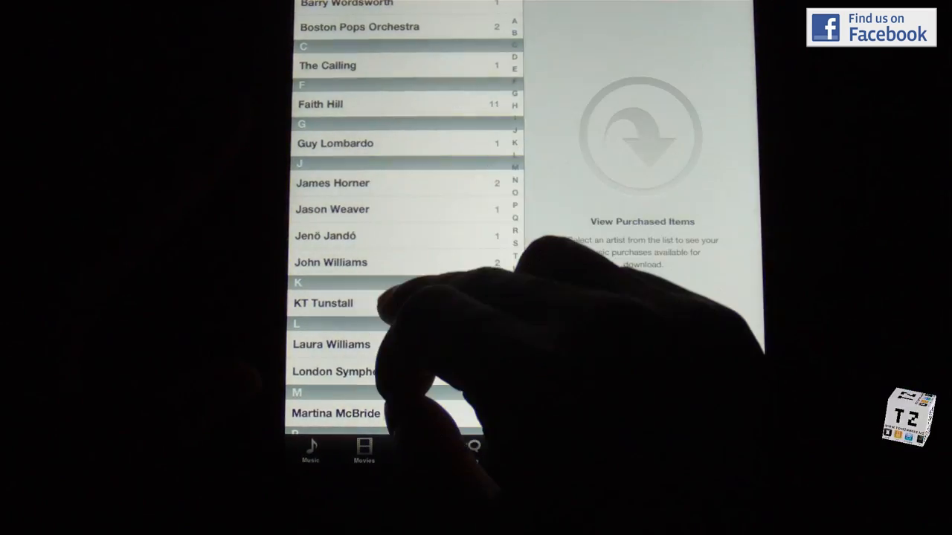
pyautogui.click(323, 304)
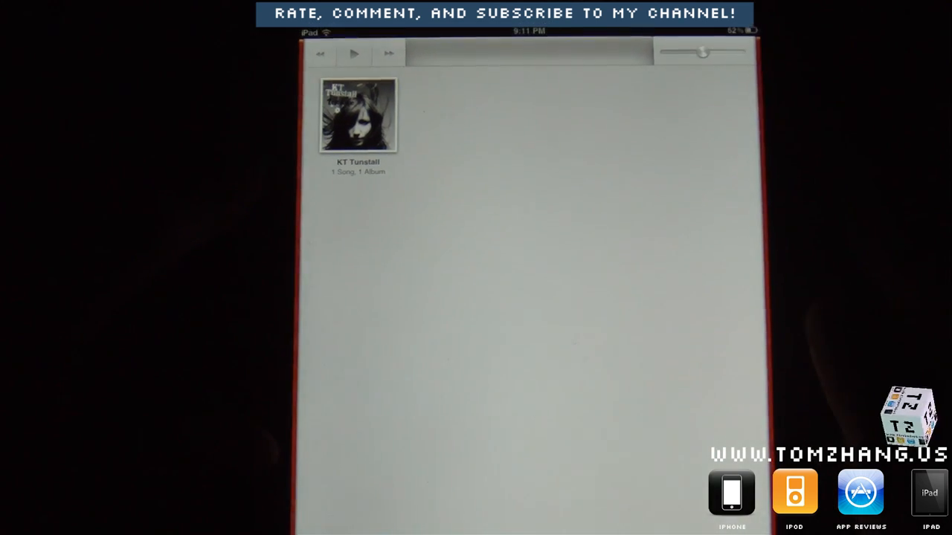
# Play KT Tunstall's Suddenly I See, browse the Music Videos playlist, then switch to Safari.
pyautogui.click(358, 115)
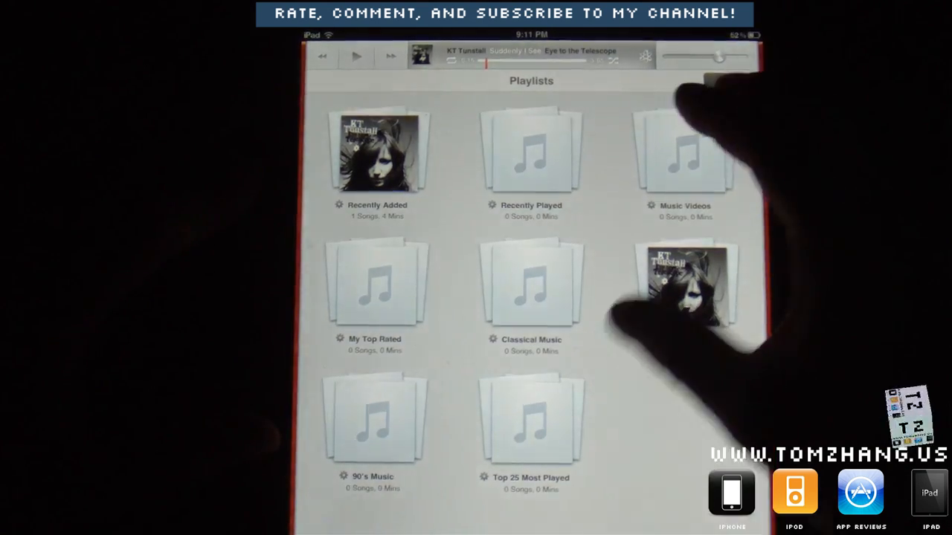
pyautogui.click(684, 152)
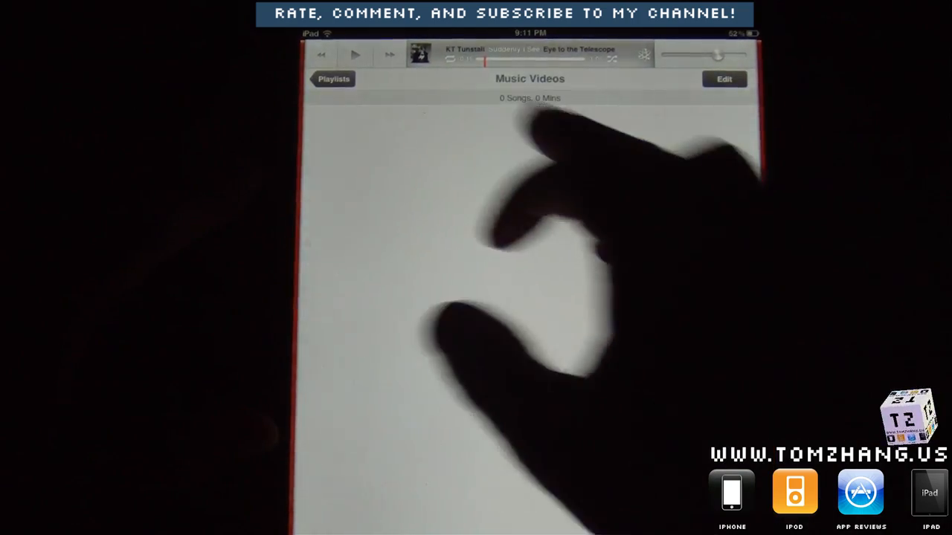
pyautogui.click(333, 79)
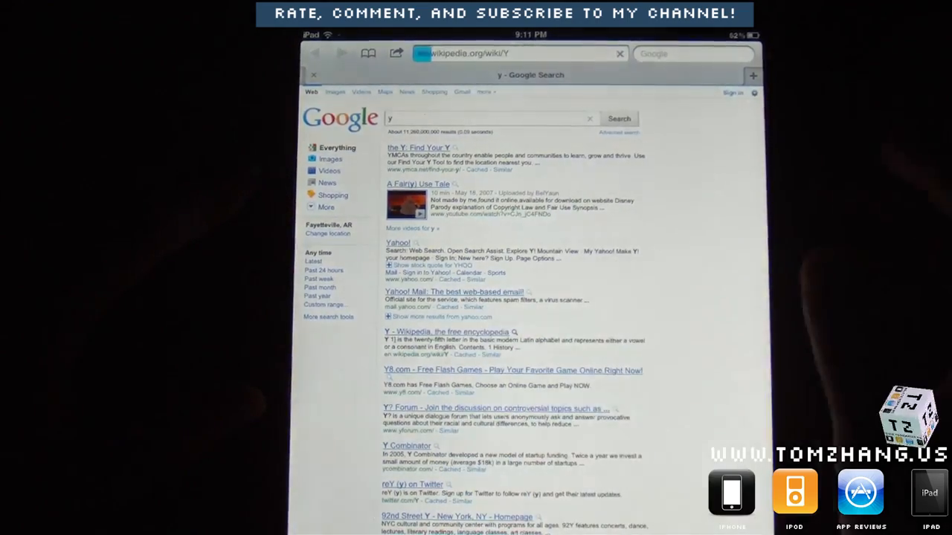
# Open the Y - Wikipedia result, check sharing options, and switch to Reader view.
pyautogui.click(446, 332)
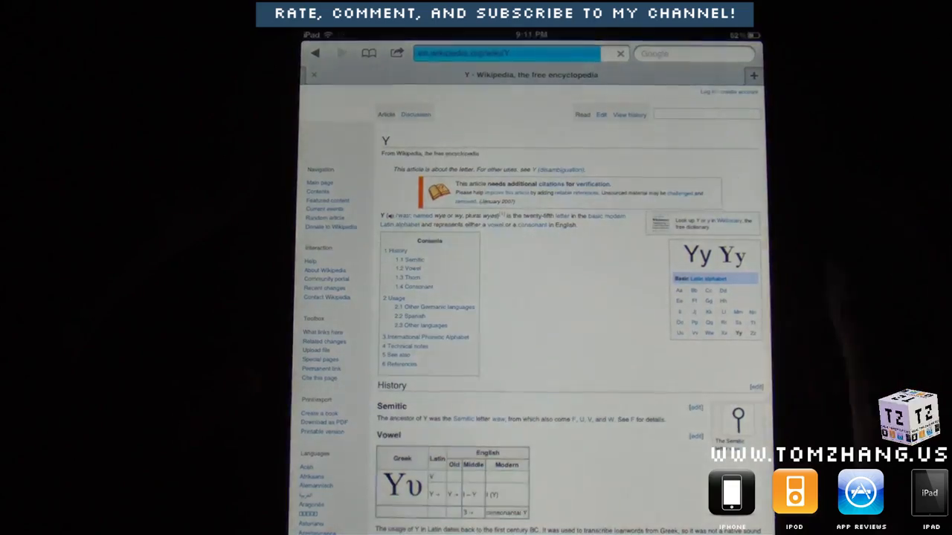
pyautogui.click(396, 53)
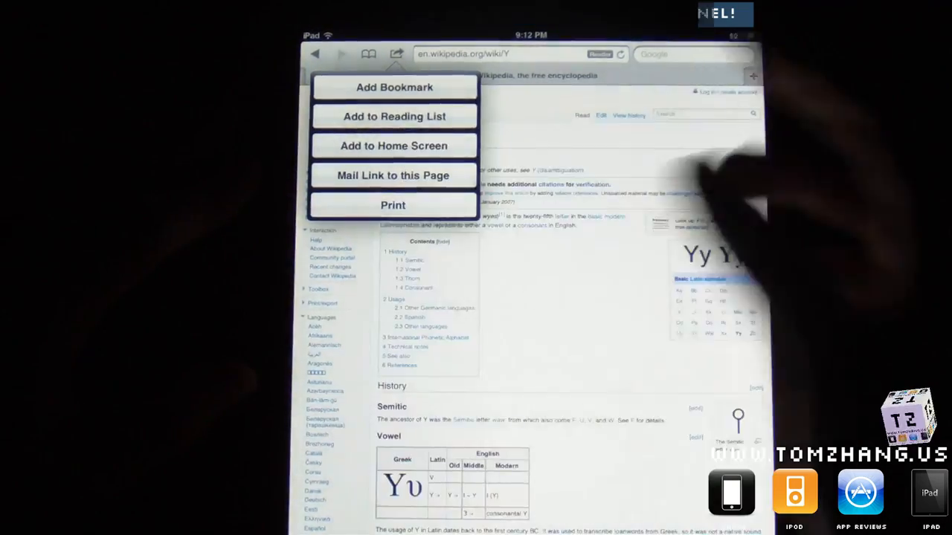
pyautogui.click(394, 116)
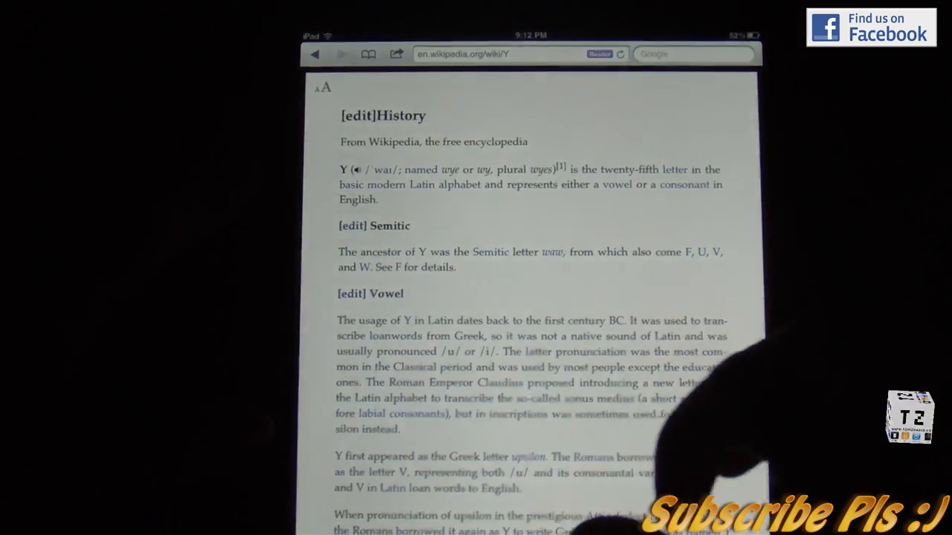
# Scroll the Y article in Reader down to its technical notes, back up, then close Reader.
pyautogui.scroll(-3)
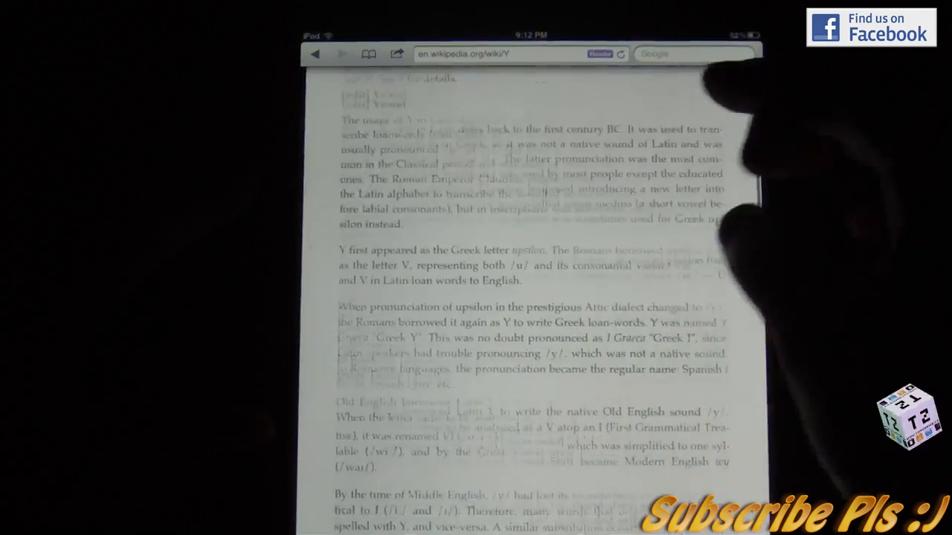
pyautogui.scroll(-3)
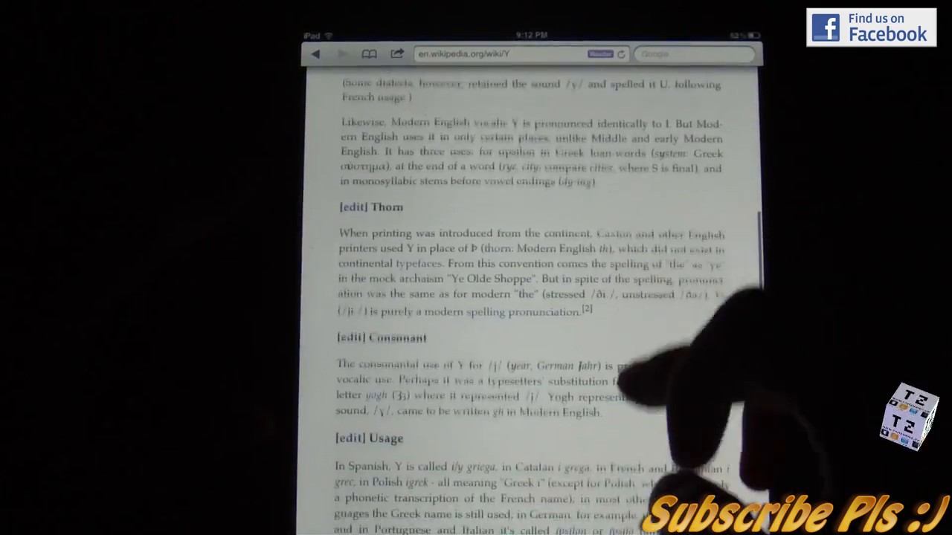
pyautogui.scroll(-3)
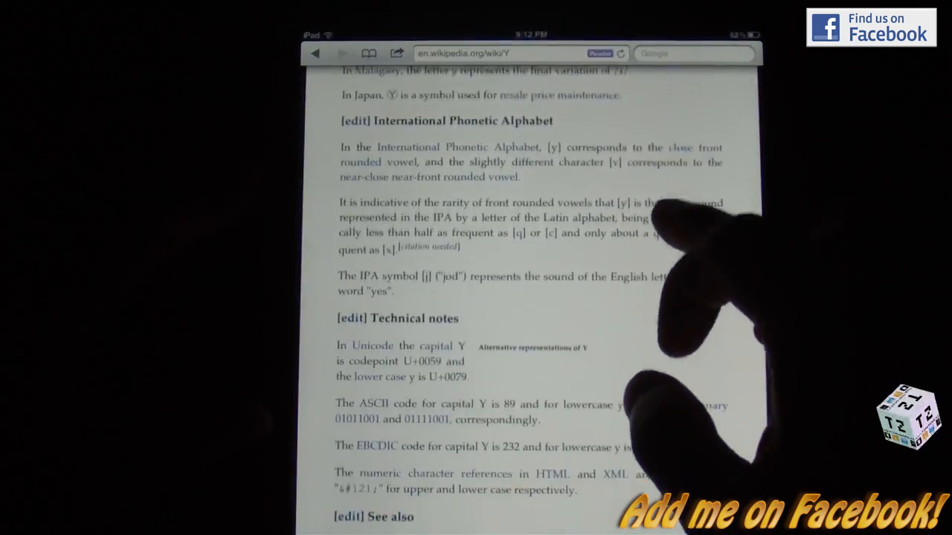
pyautogui.scroll(3)
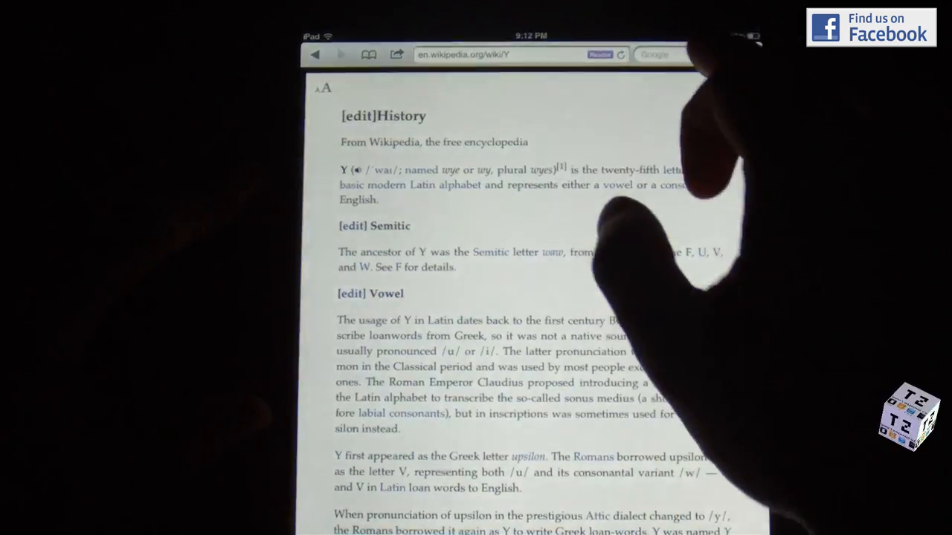
pyautogui.click(647, 52)
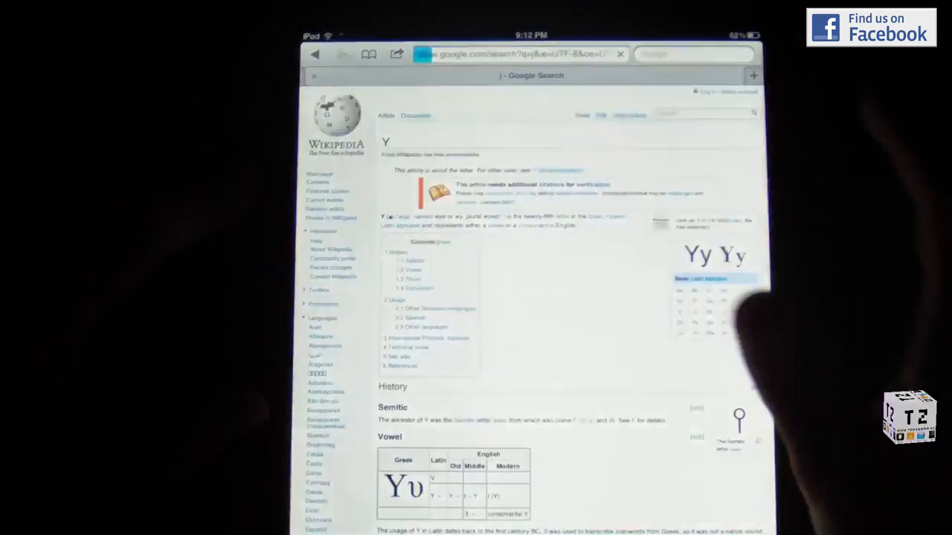
# Leave Safari for the home screen and swipe across the app icons.
pyautogui.click(753, 74)
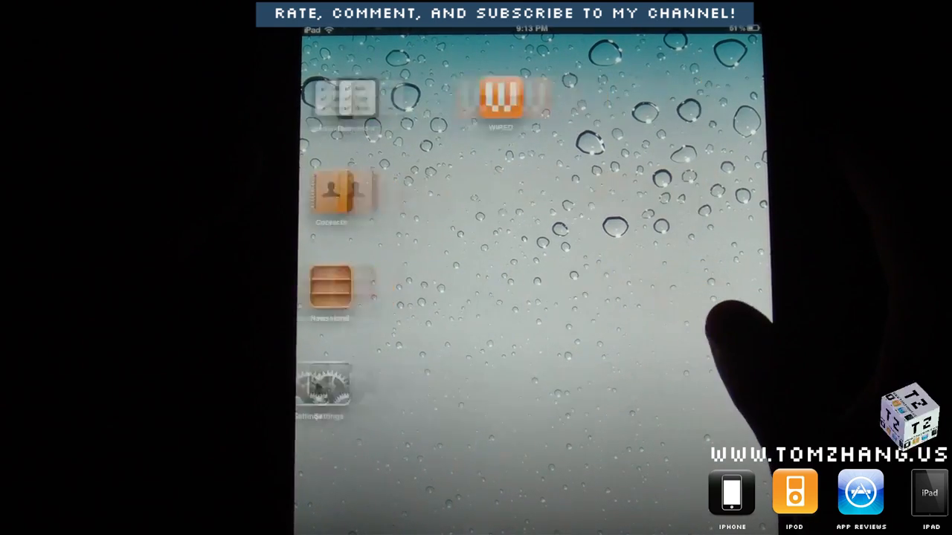
pyautogui.hscroll(-3)
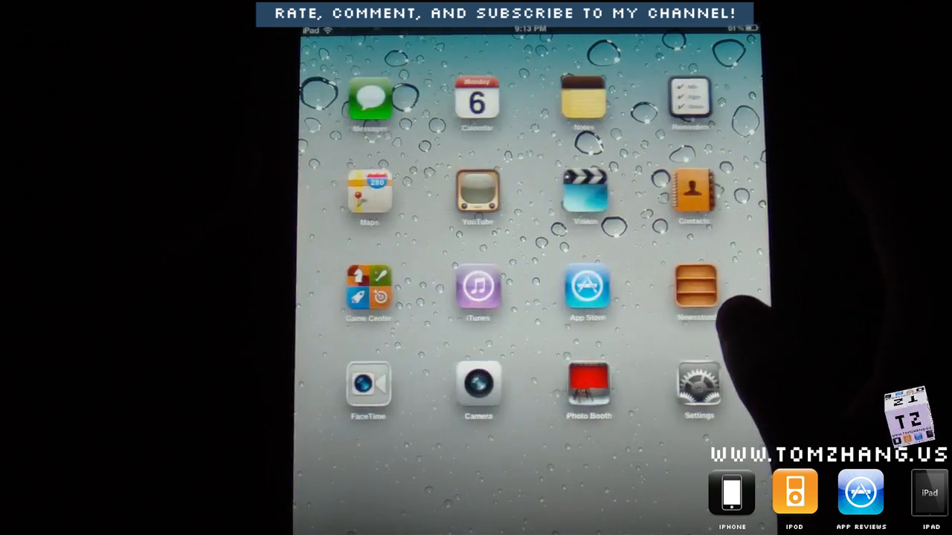